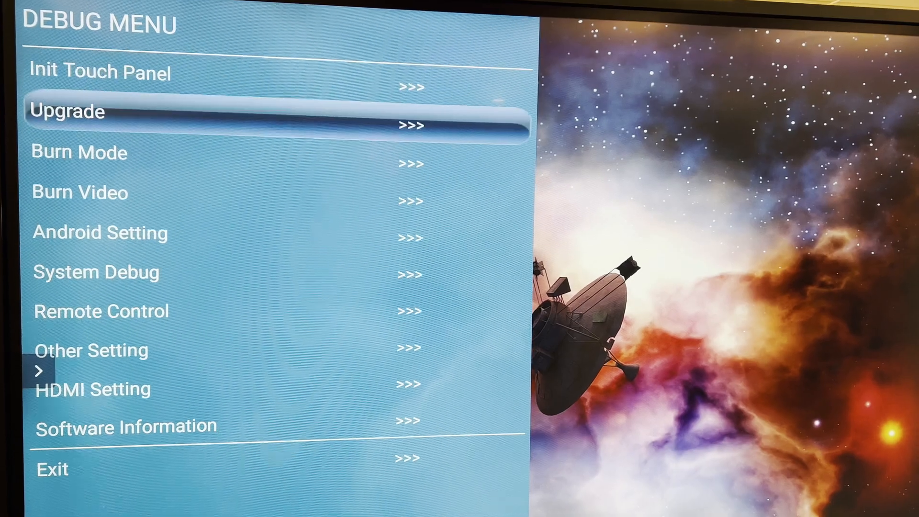
Exit the display's Debug Menu to return to the installed-apps list
{"action": "left_click", "coordinate": [99, 232]}
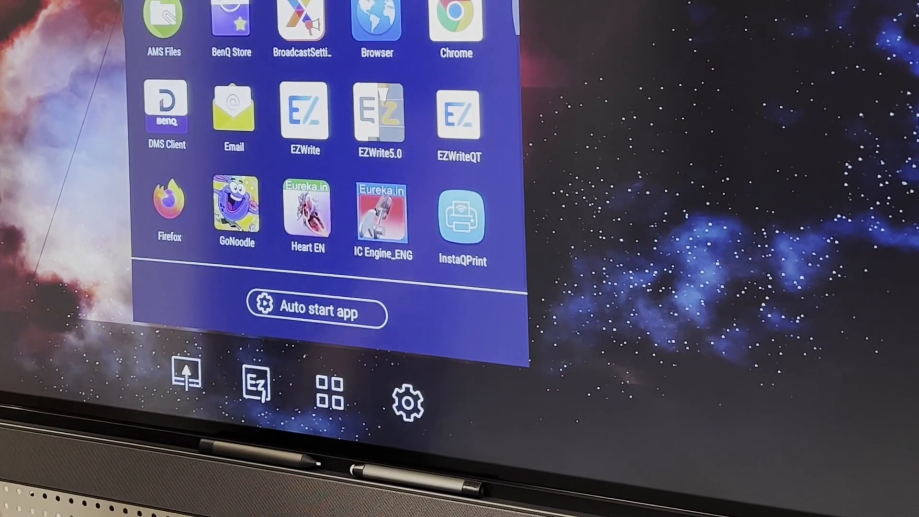
Launch AMS Files and browse the USB THUMBDRIVE storage
{"action": "left_click", "coordinate": [162, 24]}
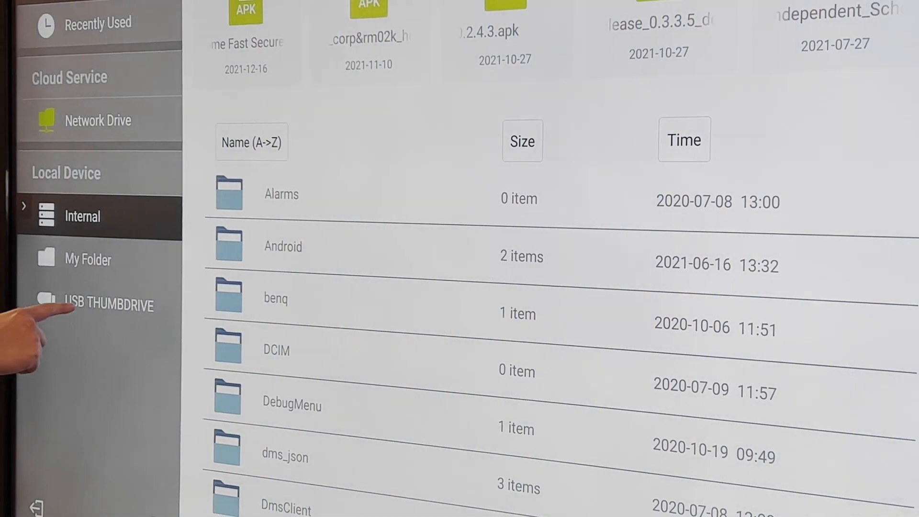
{"action": "left_click", "coordinate": [109, 305]}
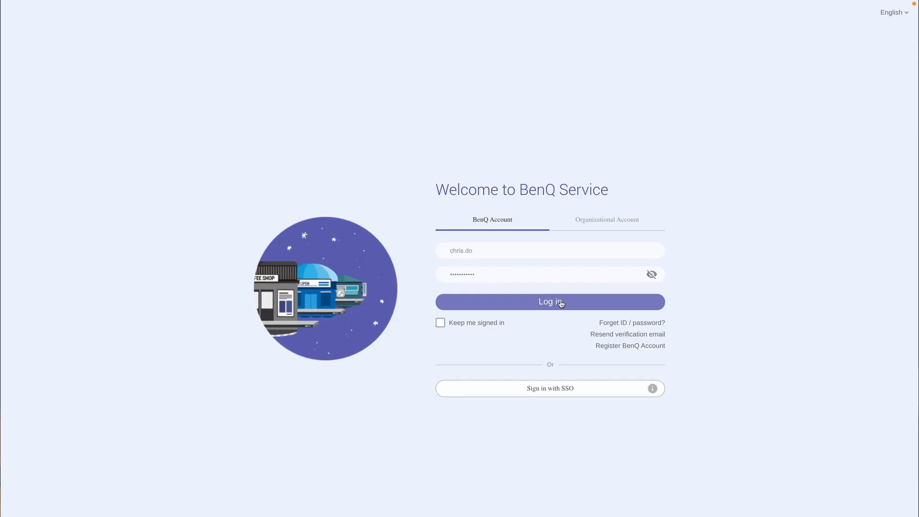
Log in to BenQ Service with the entered credentials
{"action": "left_click", "coordinate": [550, 301]}
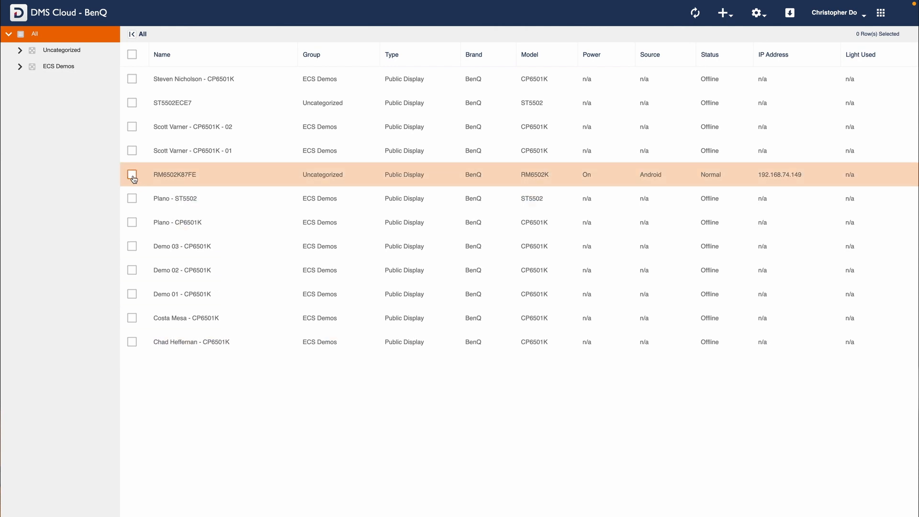
Select RM6502K87FE, open its Install / Update panel, and start adding an application
{"action": "left_click", "coordinate": [133, 174]}
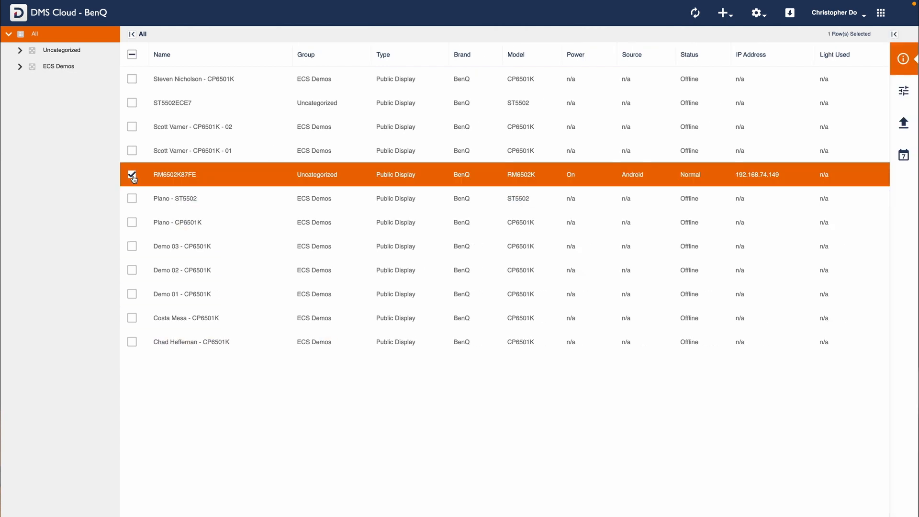
{"action": "mouse_move", "coordinate": [864, 126]}
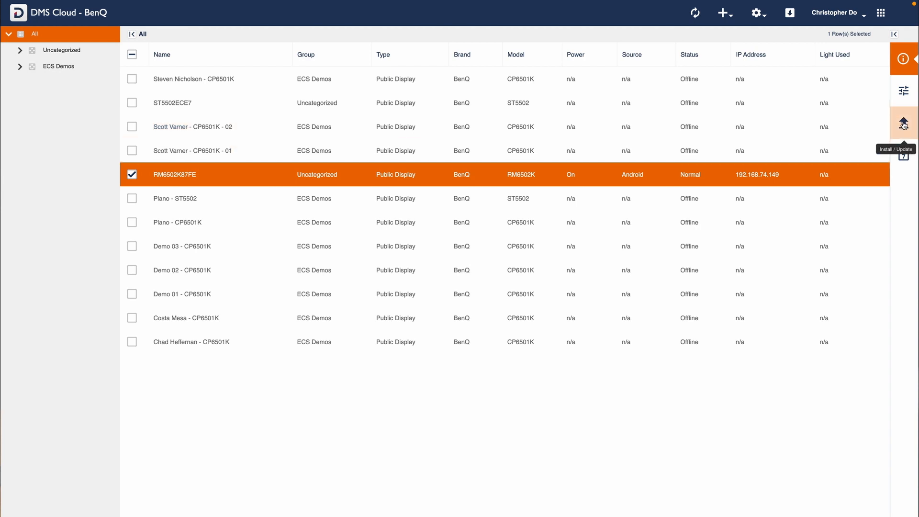
{"action": "left_click", "coordinate": [903, 123]}
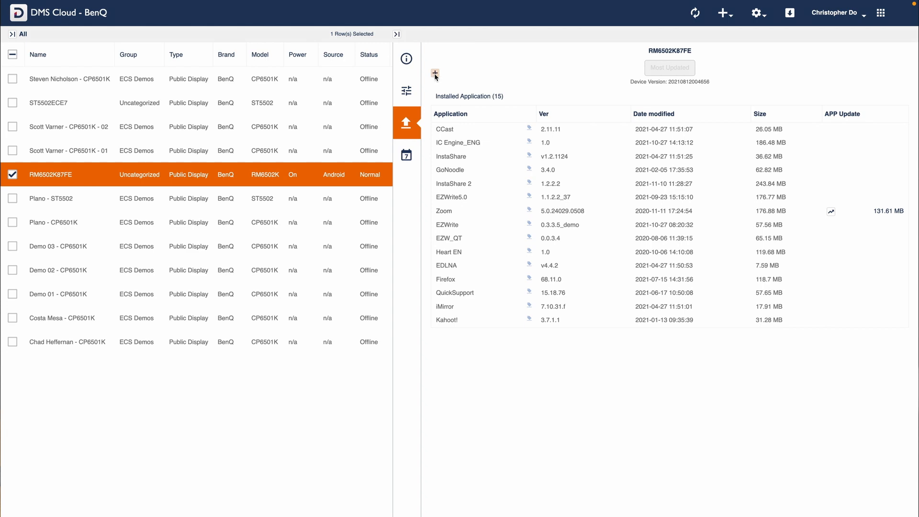
{"action": "left_click", "coordinate": [435, 74]}
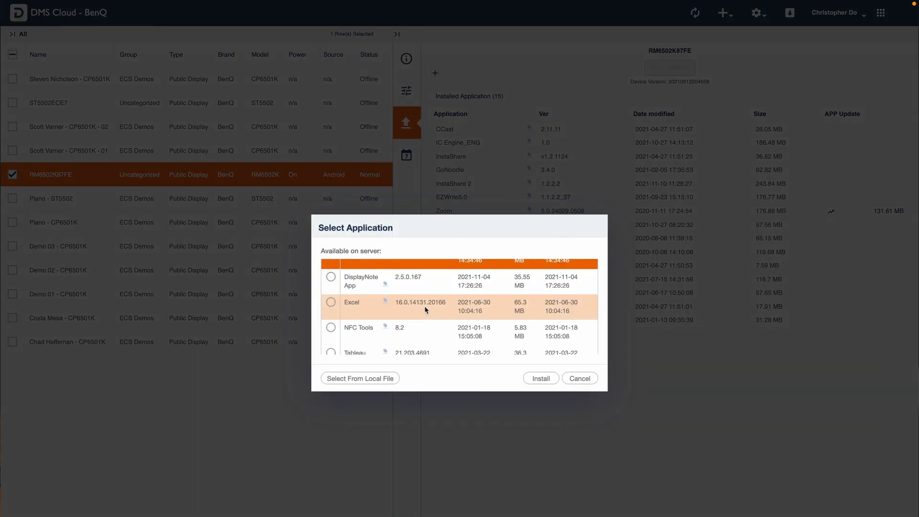
Choose the Google Chrome .apk from the local Downloads folder as the app to install
{"action": "scroll", "scroll_direction": "up", "scroll_amount": 3}
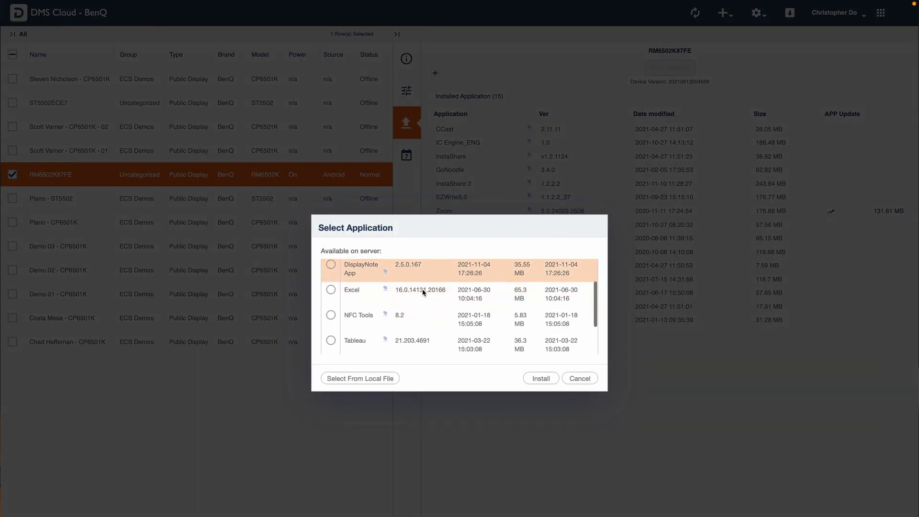
{"action": "scroll", "scroll_direction": "down", "scroll_amount": 3}
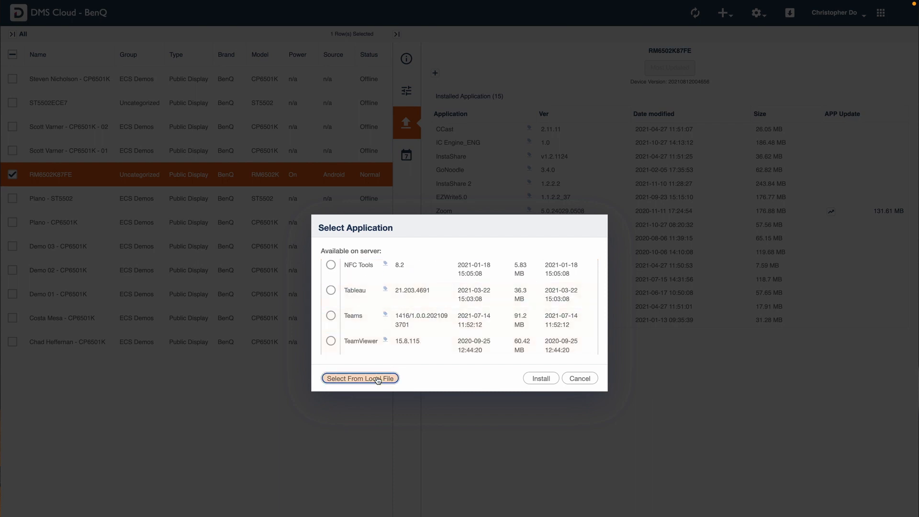
{"action": "left_click", "coordinate": [361, 378]}
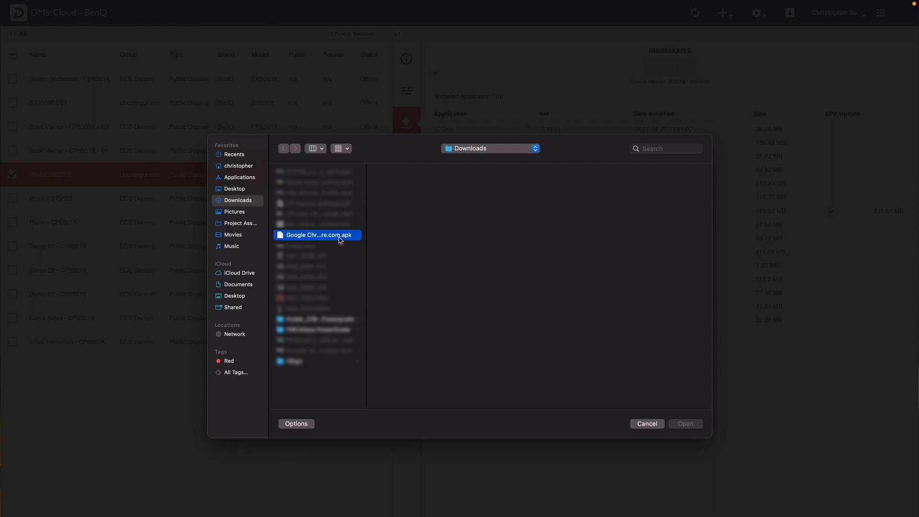
{"action": "left_click", "coordinate": [319, 235]}
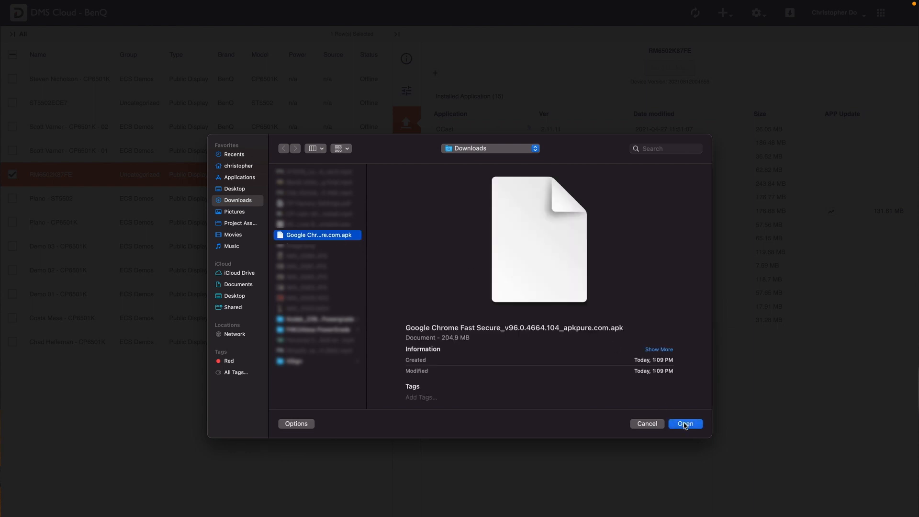
{"action": "left_click", "coordinate": [685, 424]}
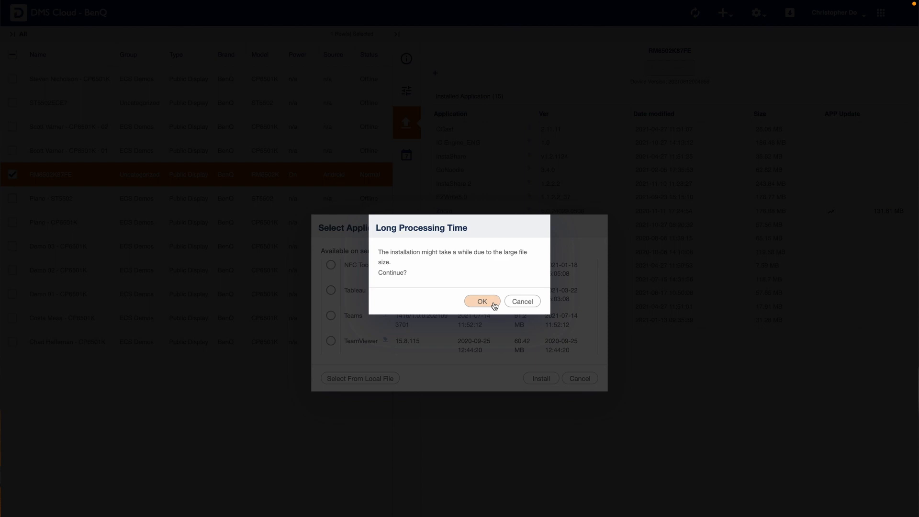
Accept the Long Processing Time warning so Chrome begins installing
{"action": "left_click", "coordinate": [482, 301]}
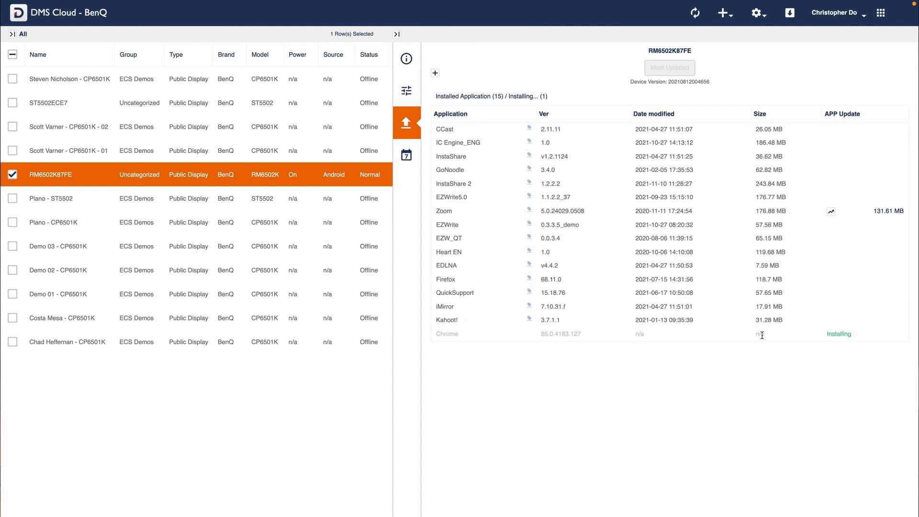
{"action": "mouse_move", "coordinate": [706, 376]}
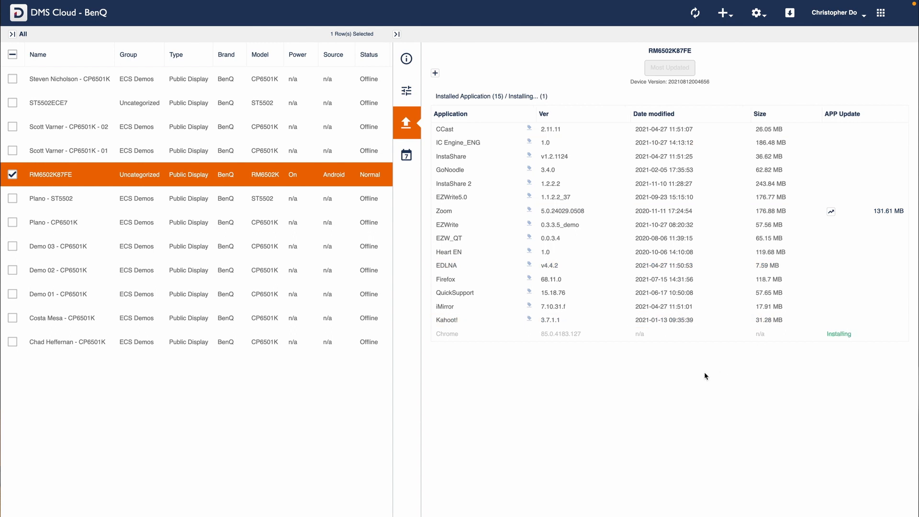